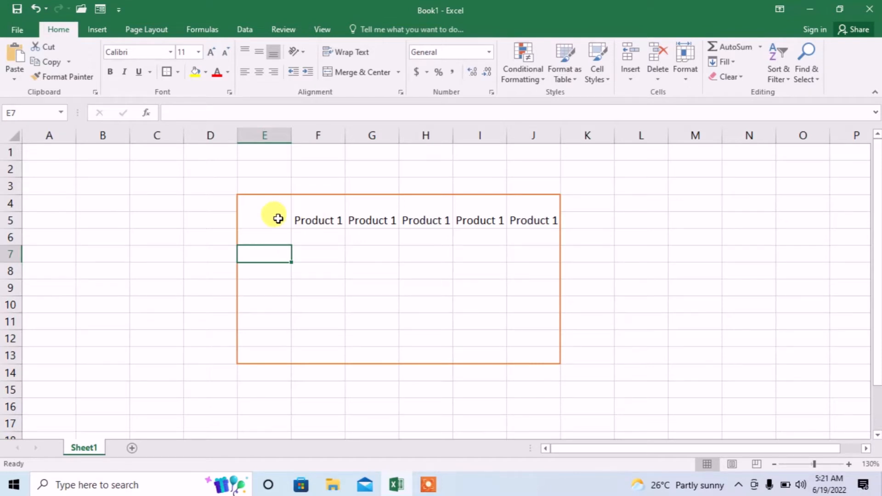
Select merged cell E4 and bring up its right-click shortcut menu
{"action": "left_click", "coordinate": [278, 219]}
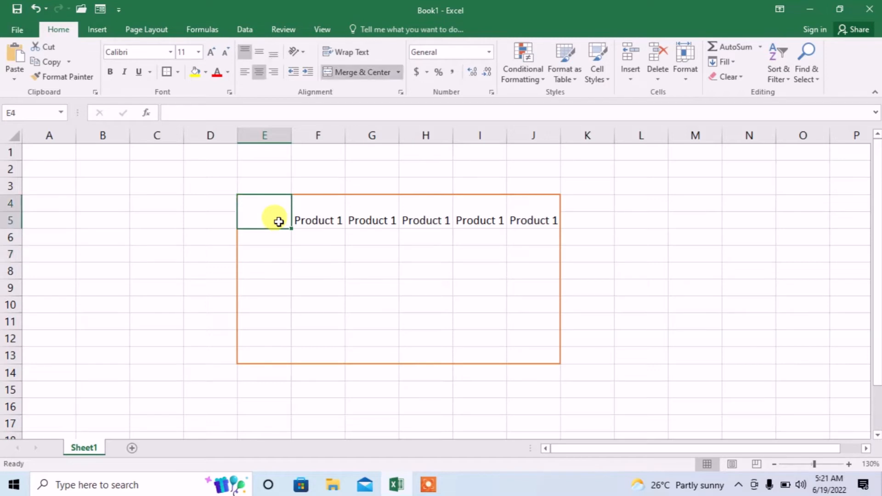
{"action": "right_click", "coordinate": [264, 212]}
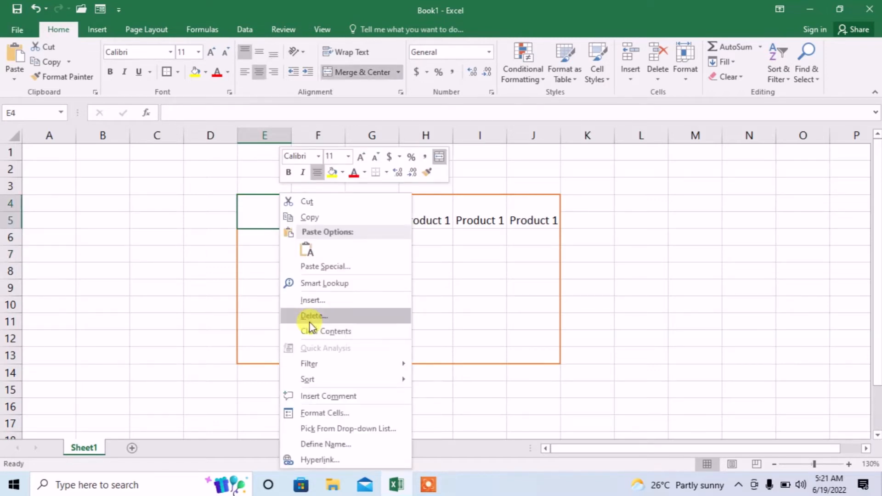
Apply an orange top-left to bottom-right diagonal border to cell E4 via Format Cells
{"action": "left_click", "coordinate": [326, 414]}
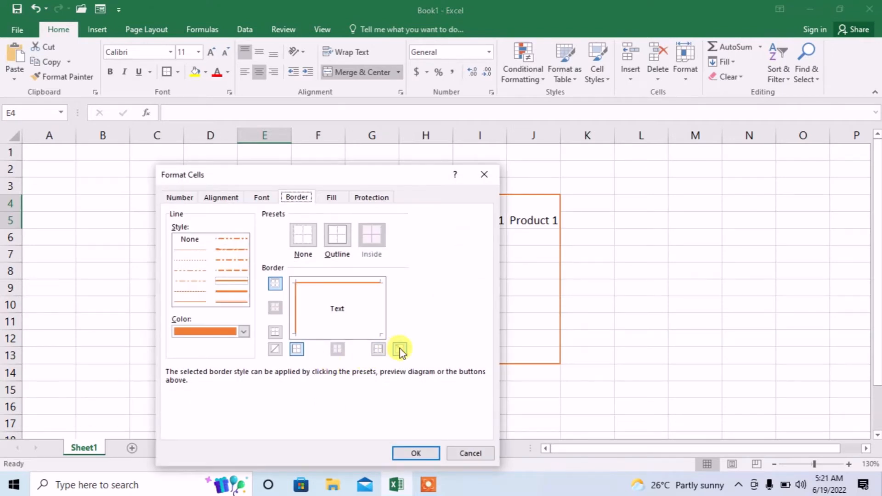
{"action": "left_click", "coordinate": [399, 350]}
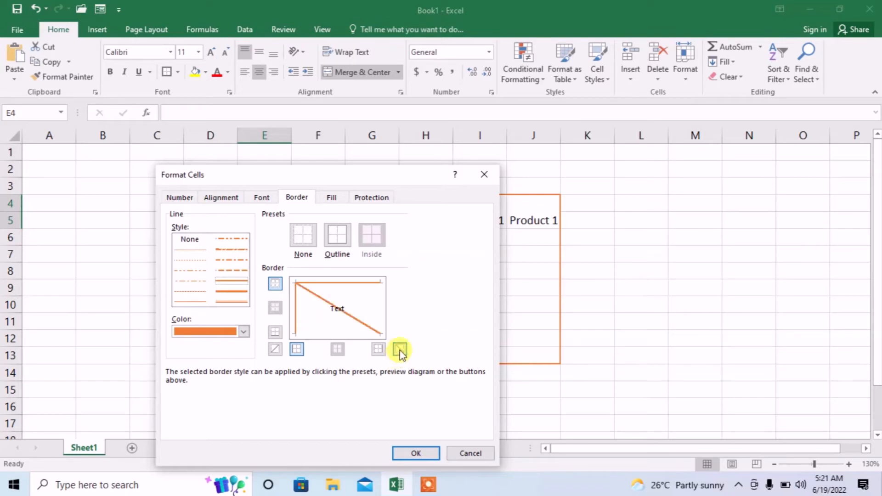
{"action": "left_click", "coordinate": [415, 453]}
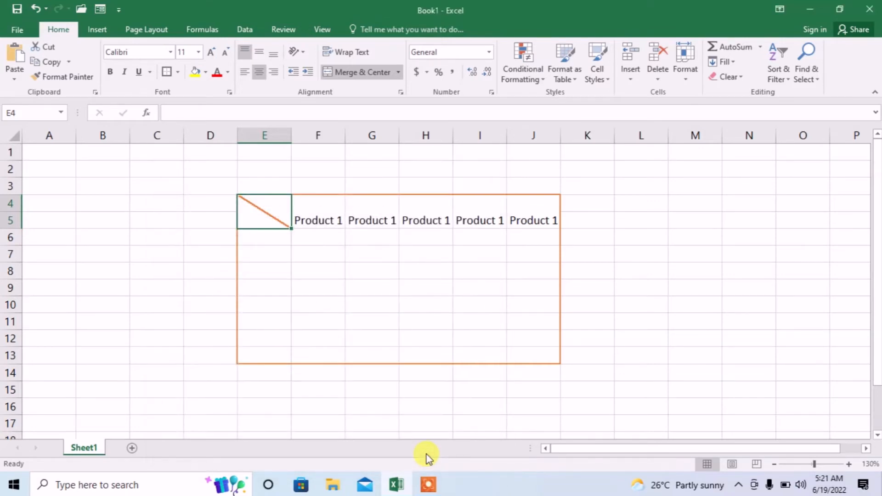
{"action": "mouse_move", "coordinate": [250, 221]}
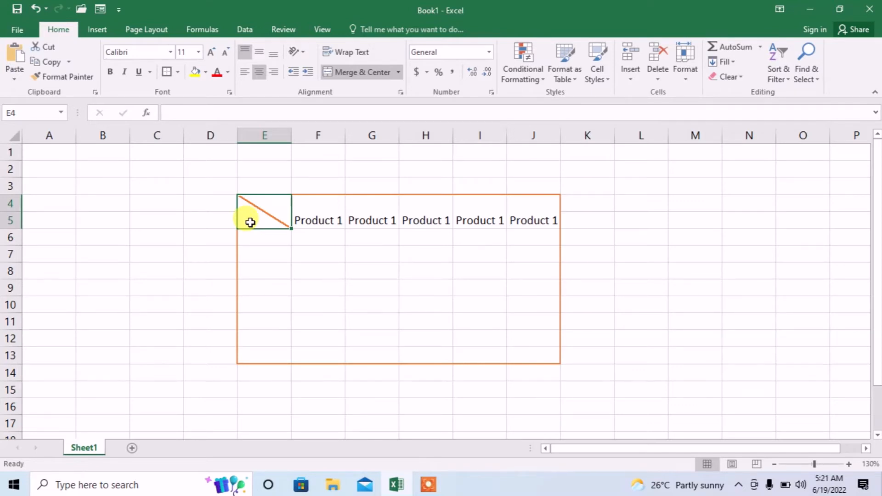
{"action": "mouse_move", "coordinate": [270, 205]}
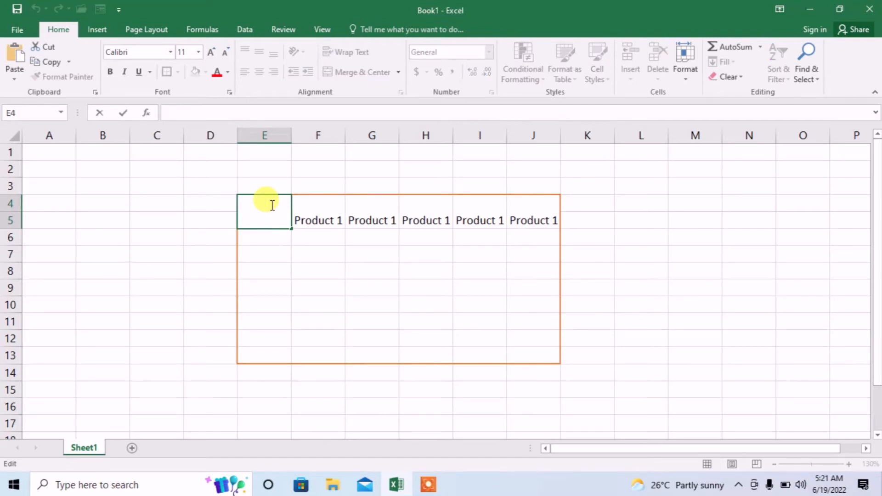
Enter 'S.NO' on the first line and 'P.NO' on a second line in E4
{"action": "type", "text": "S.NO"}
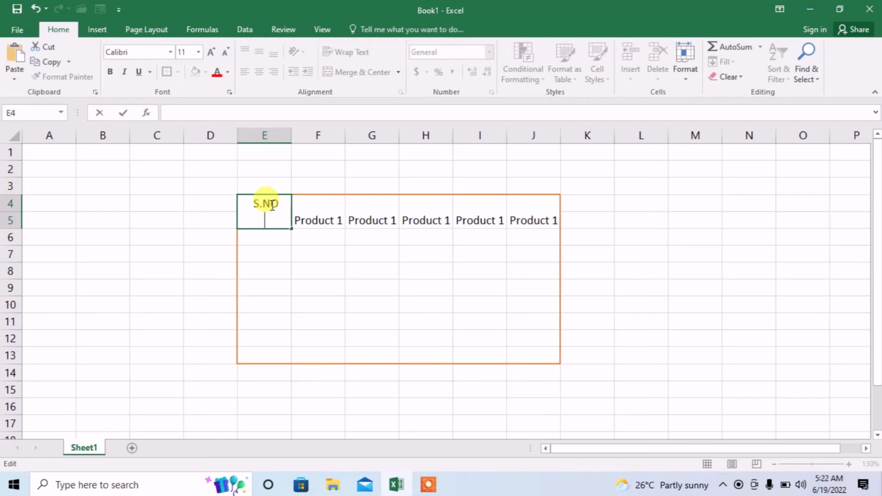
{"action": "type", "text": "P.NO"}
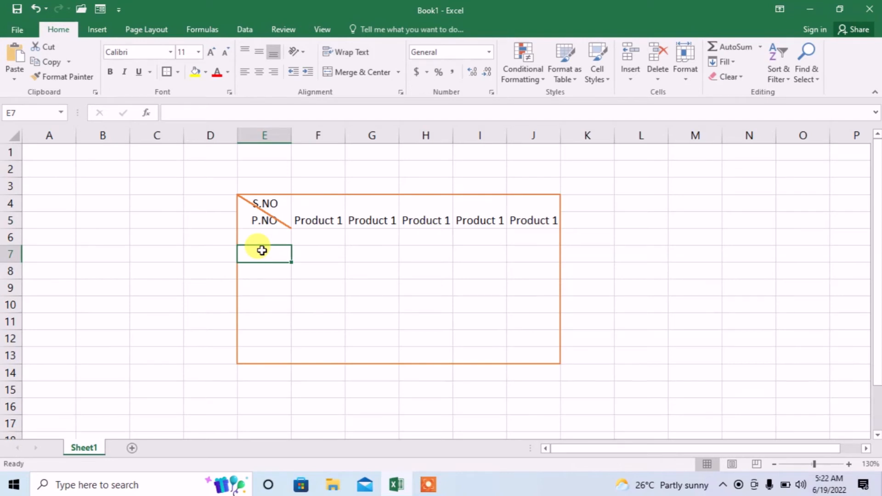
{"action": "mouse_move", "coordinate": [253, 209]}
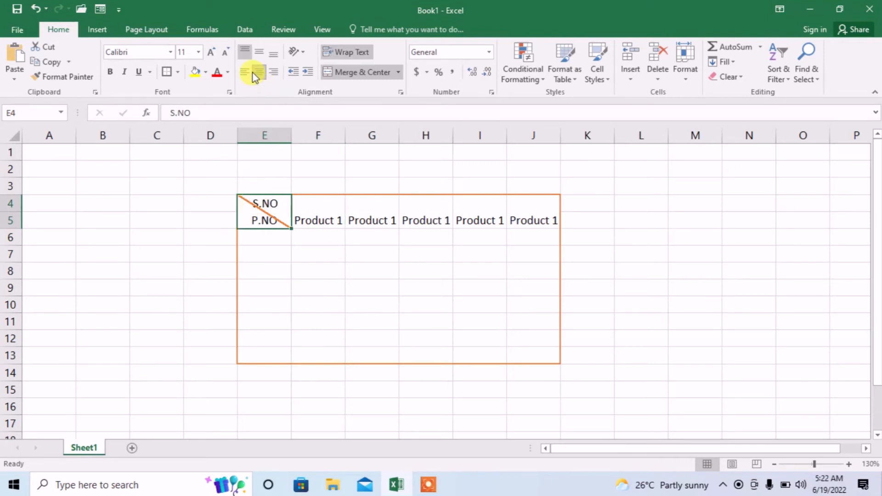
{"action": "mouse_move", "coordinate": [244, 51]}
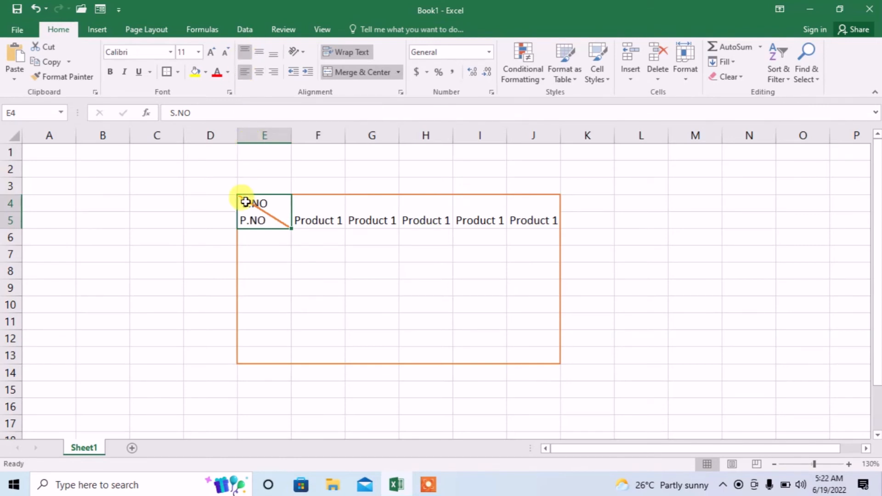
Reopen left-aligned cell E4 for editing just before 'S.NO'
{"action": "double_click", "coordinate": [255, 203]}
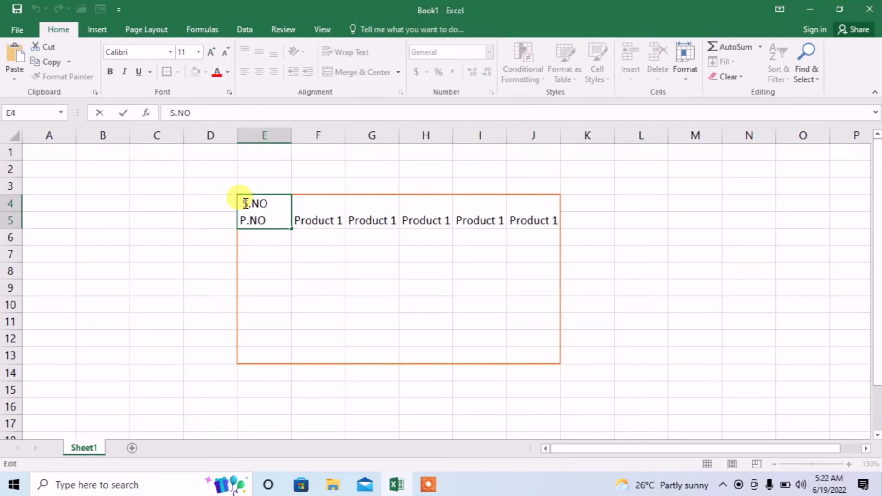